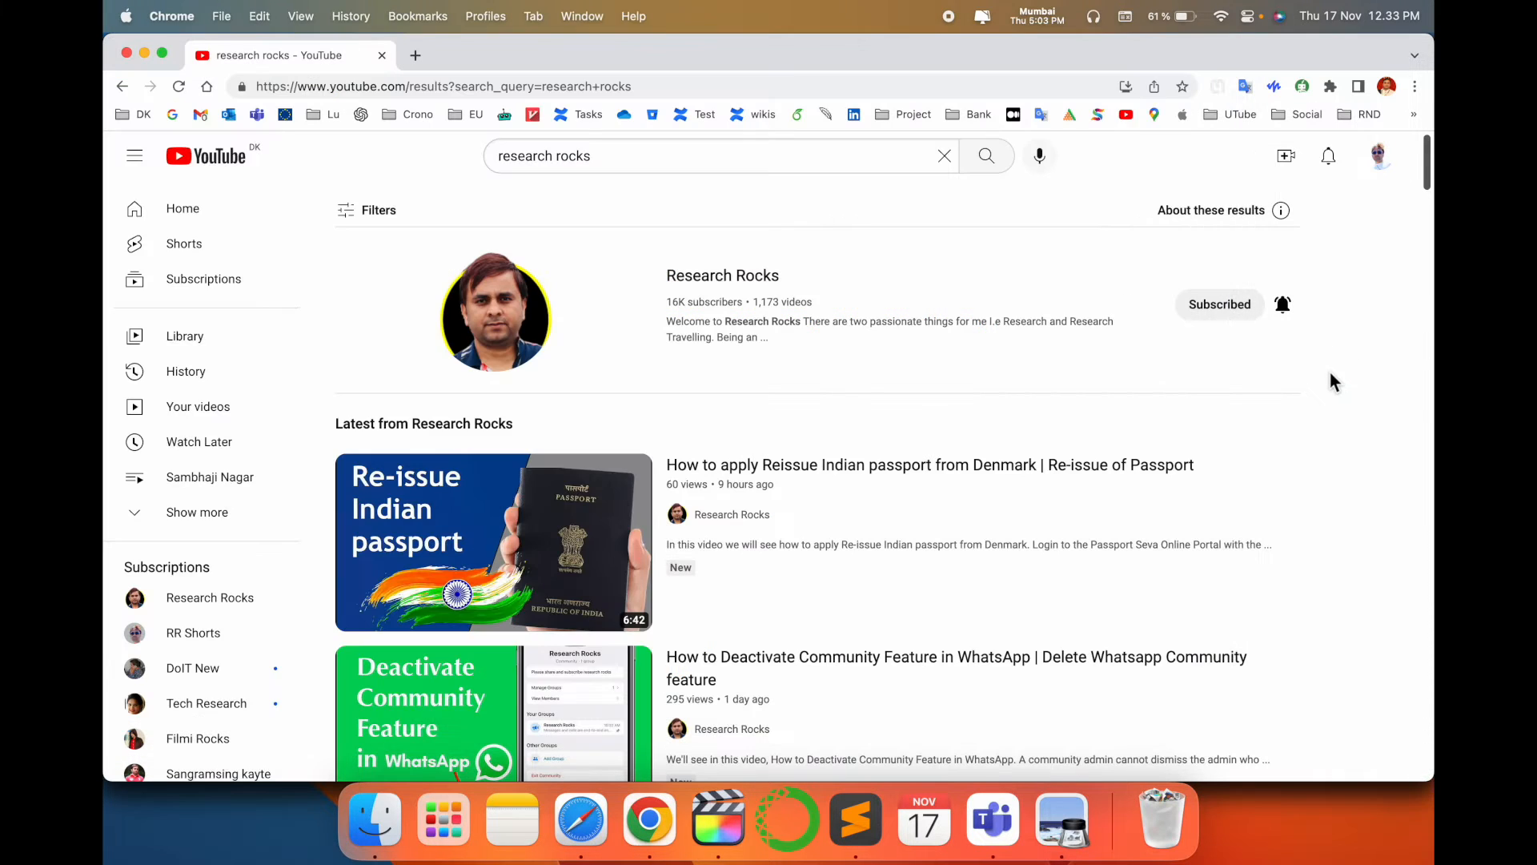
Step: Open the Research Rocks channel page, then open a new blank browser tab
click(721, 275)
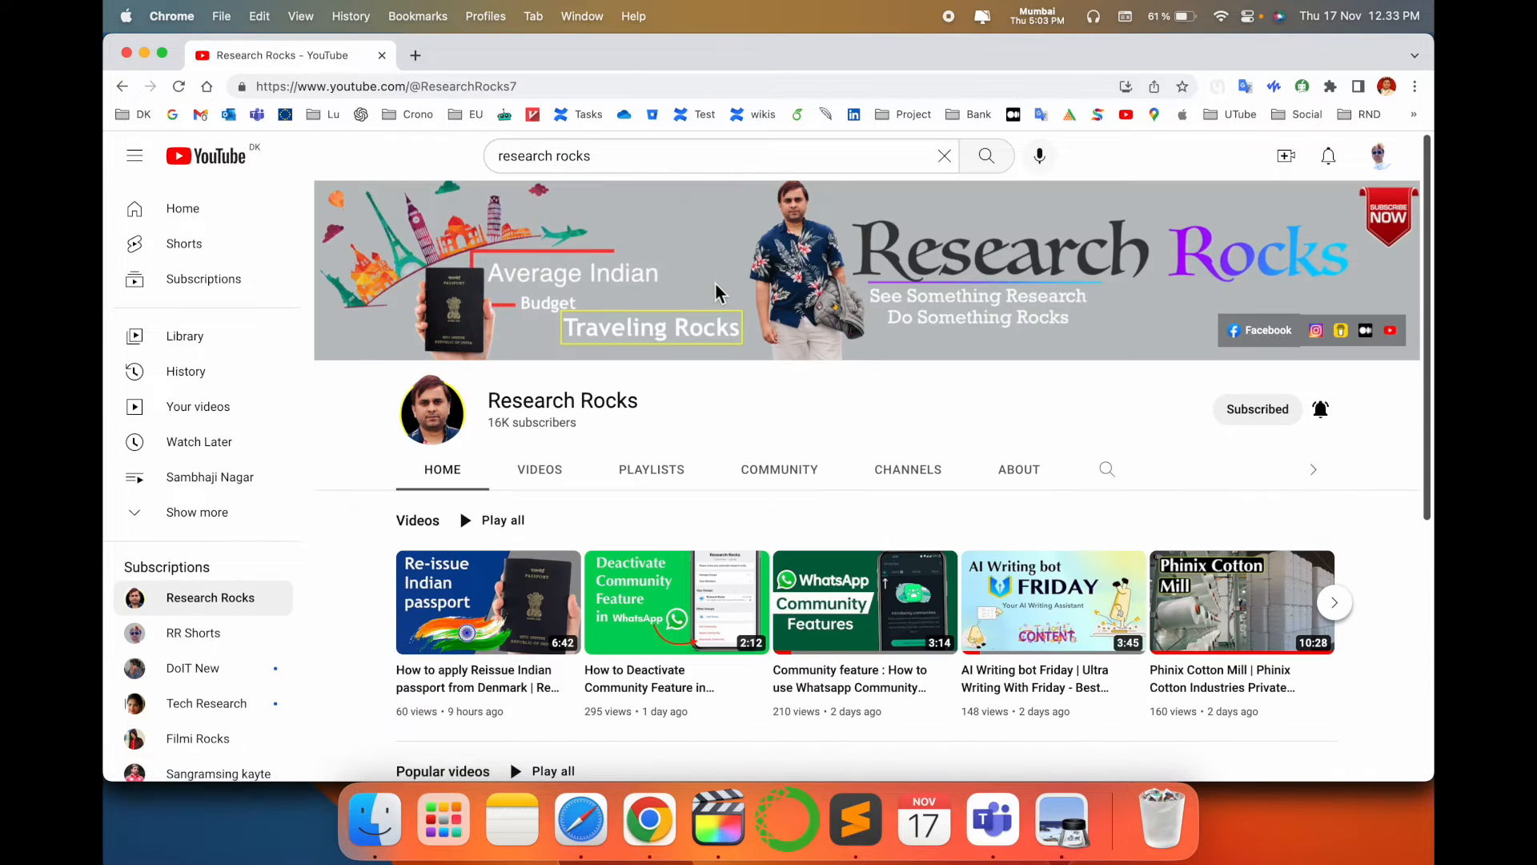
double_click(562, 400)
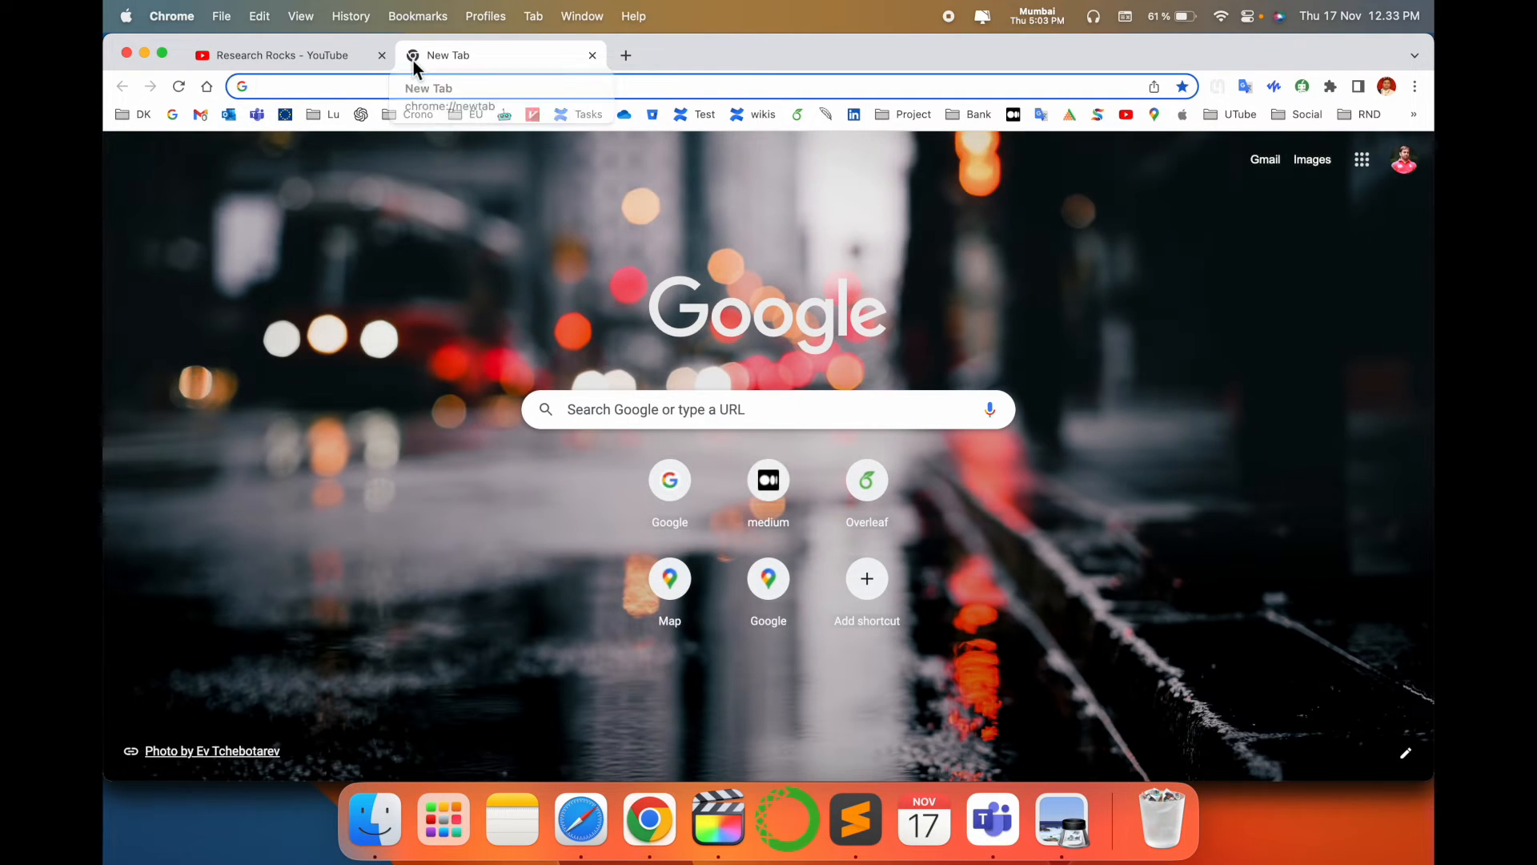
text(https://beta.openai.com/playground)
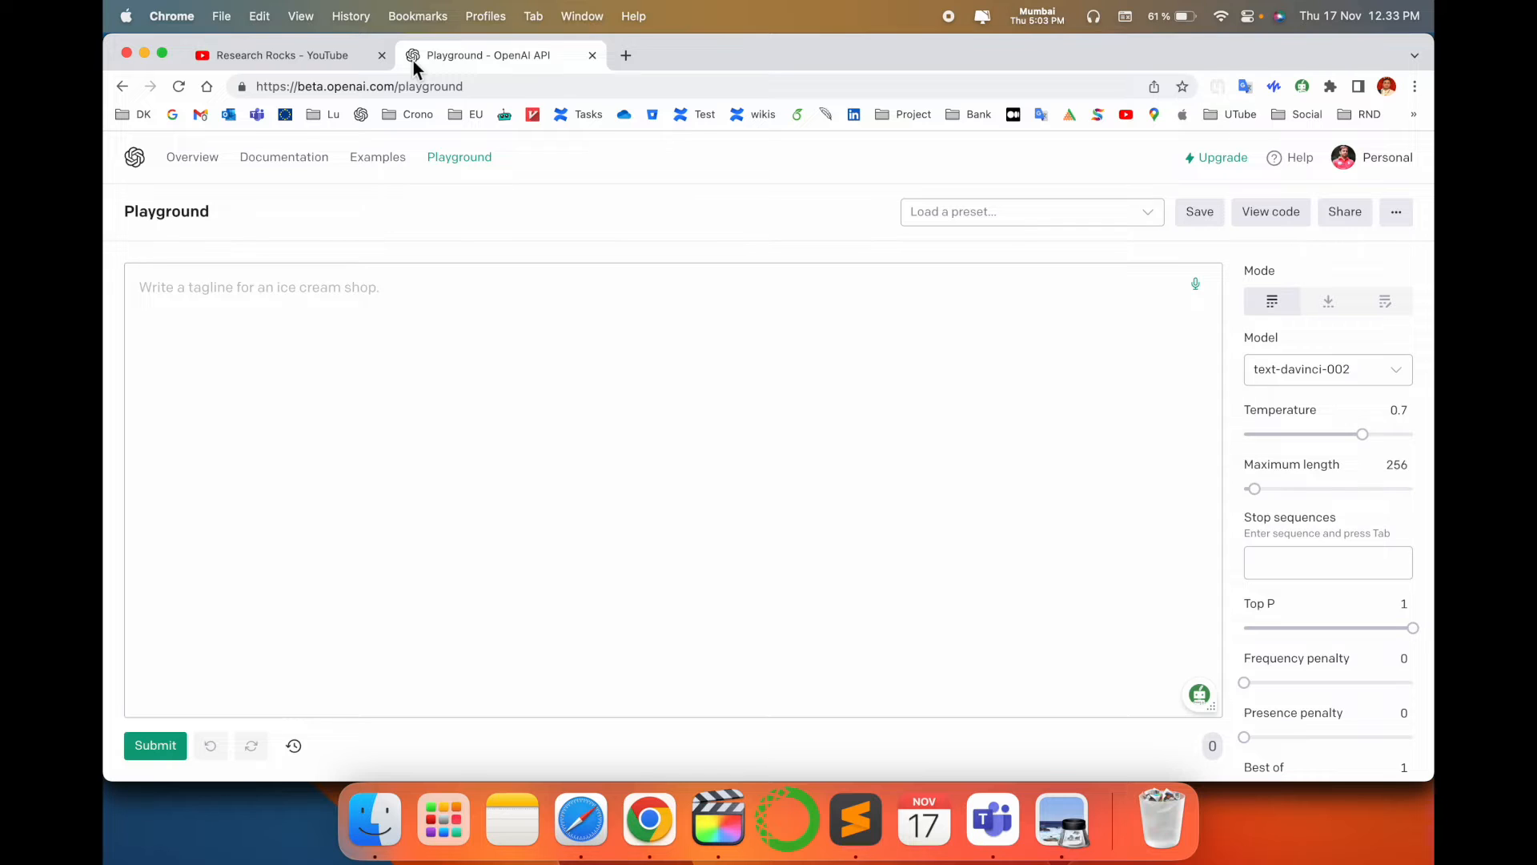
mouse_move(1205, 477)
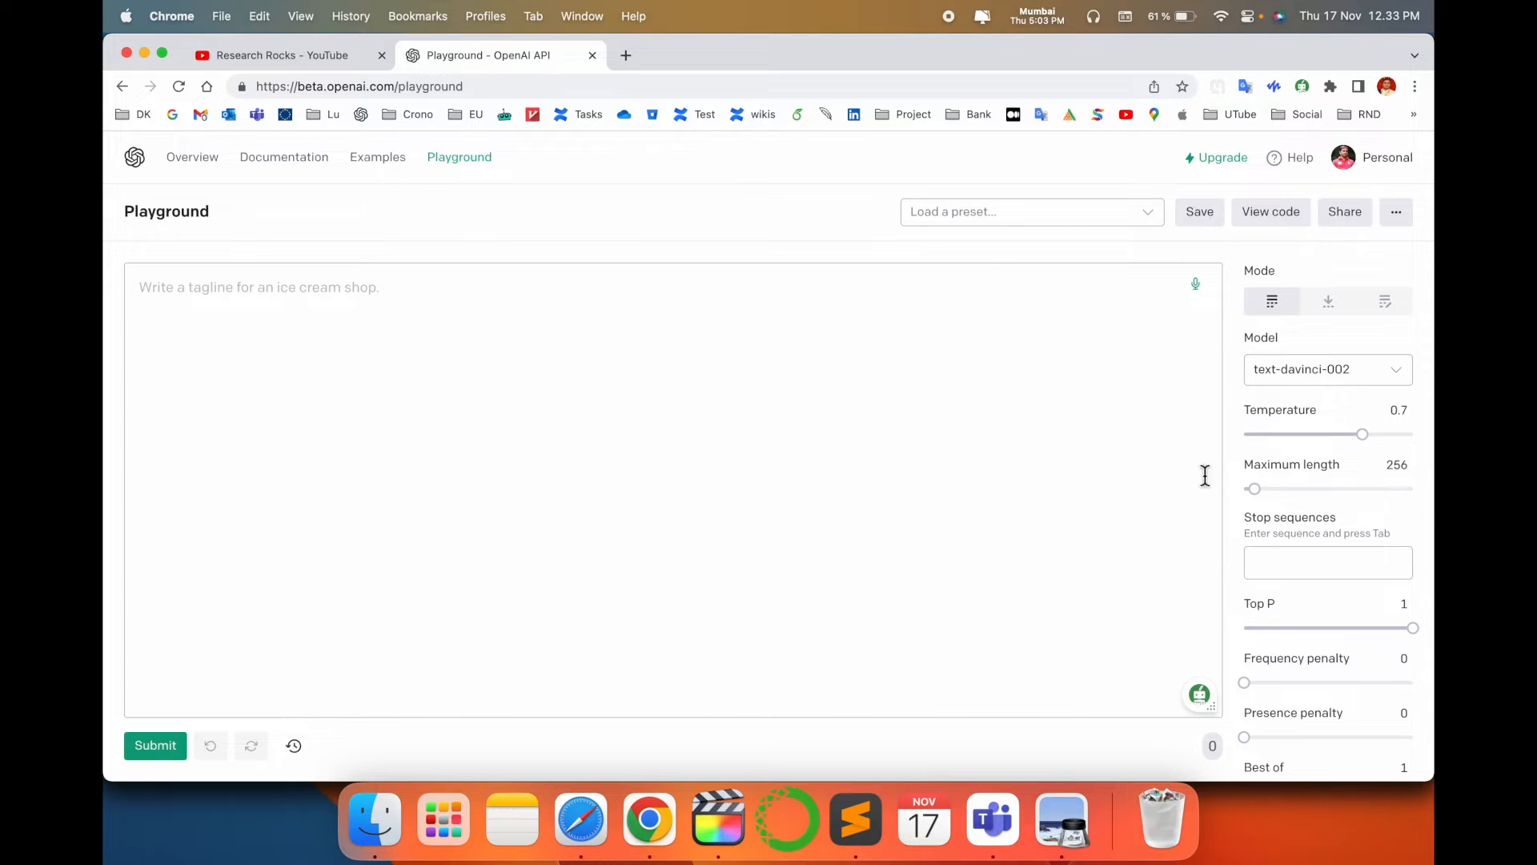
Step: Set maximum length to 4000 and enter the prompt 'write a holiday email to boss'
drag(1253, 489, 1411, 488)
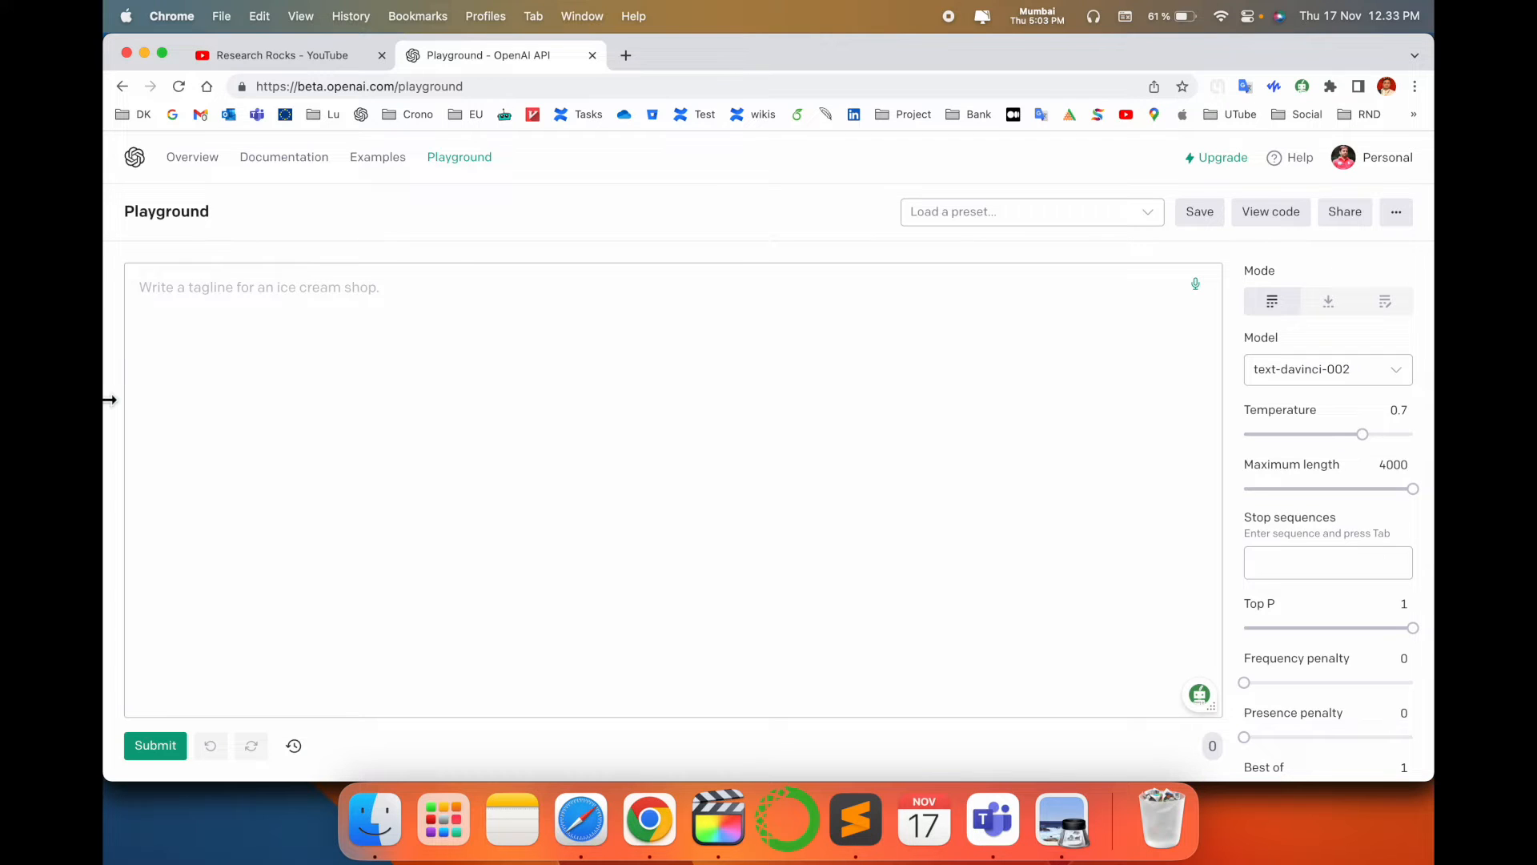
text(write a holiday email to boss)
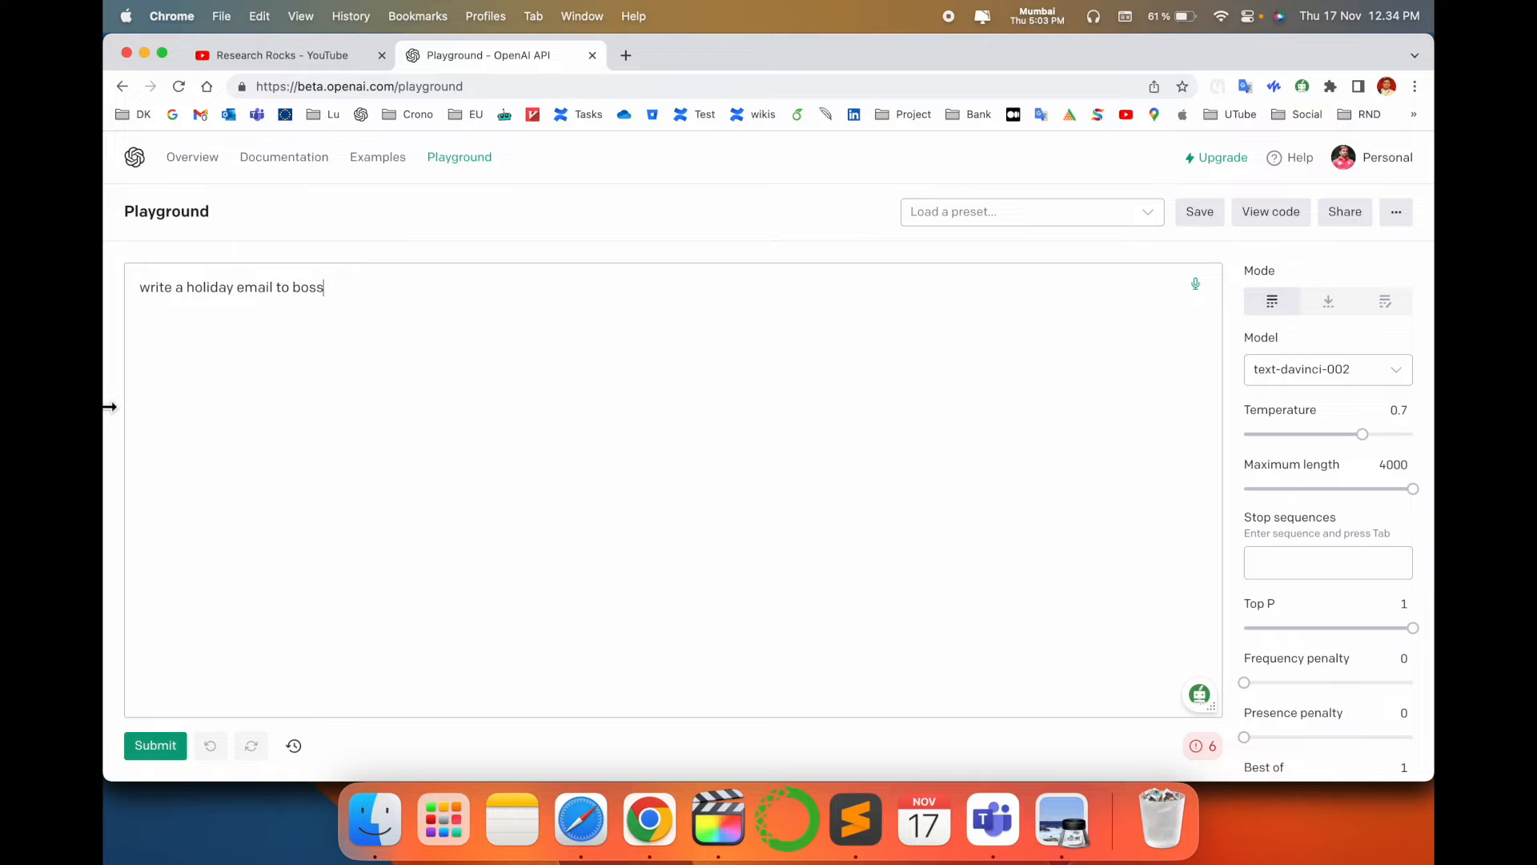
mouse_move(251, 760)
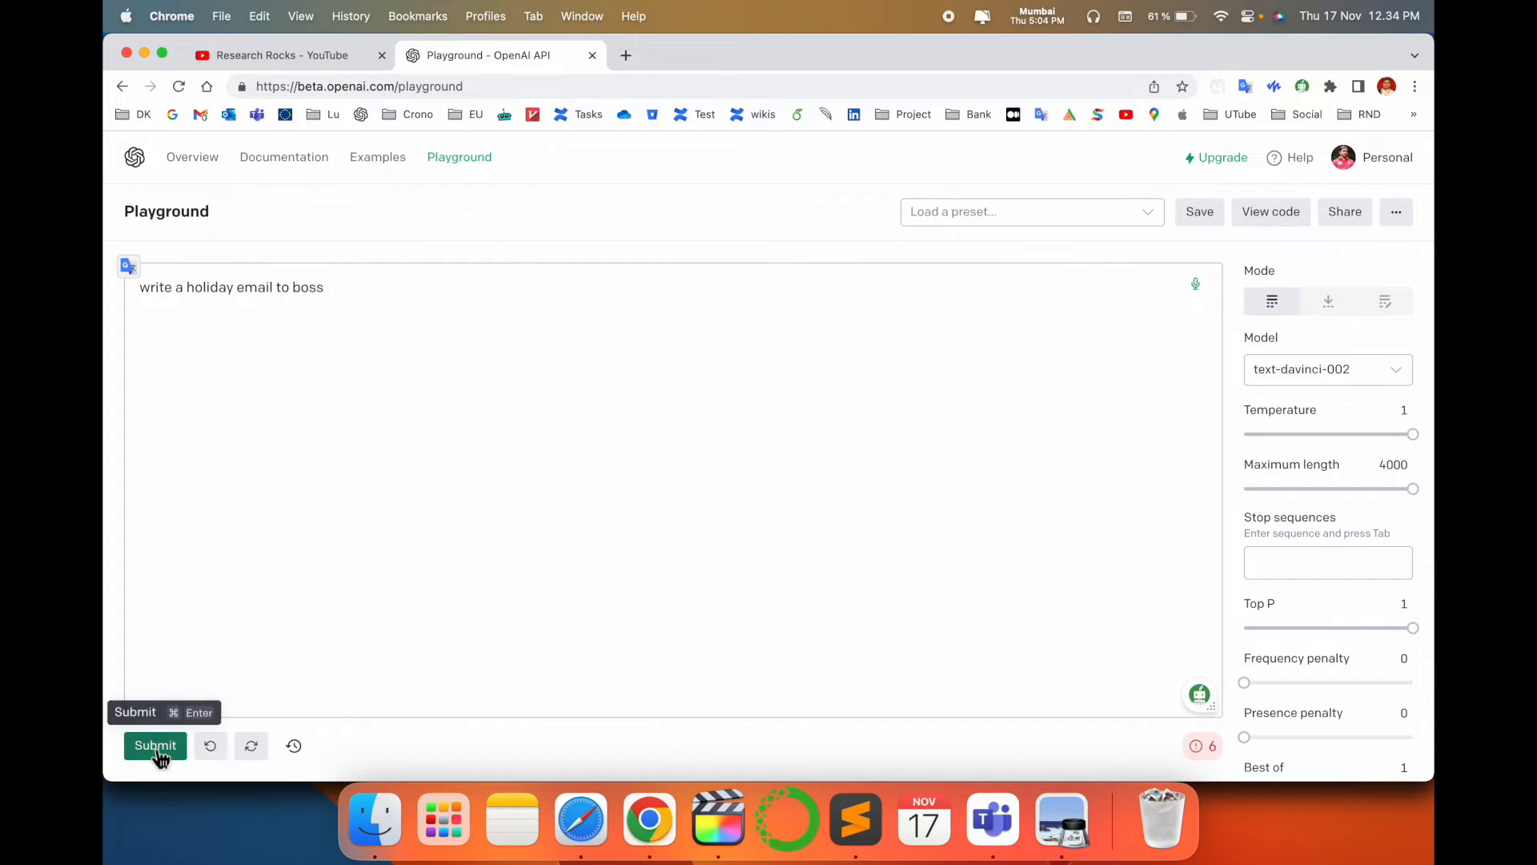
Step: Submit the holiday email prompt to generate the email to the boss
click(155, 745)
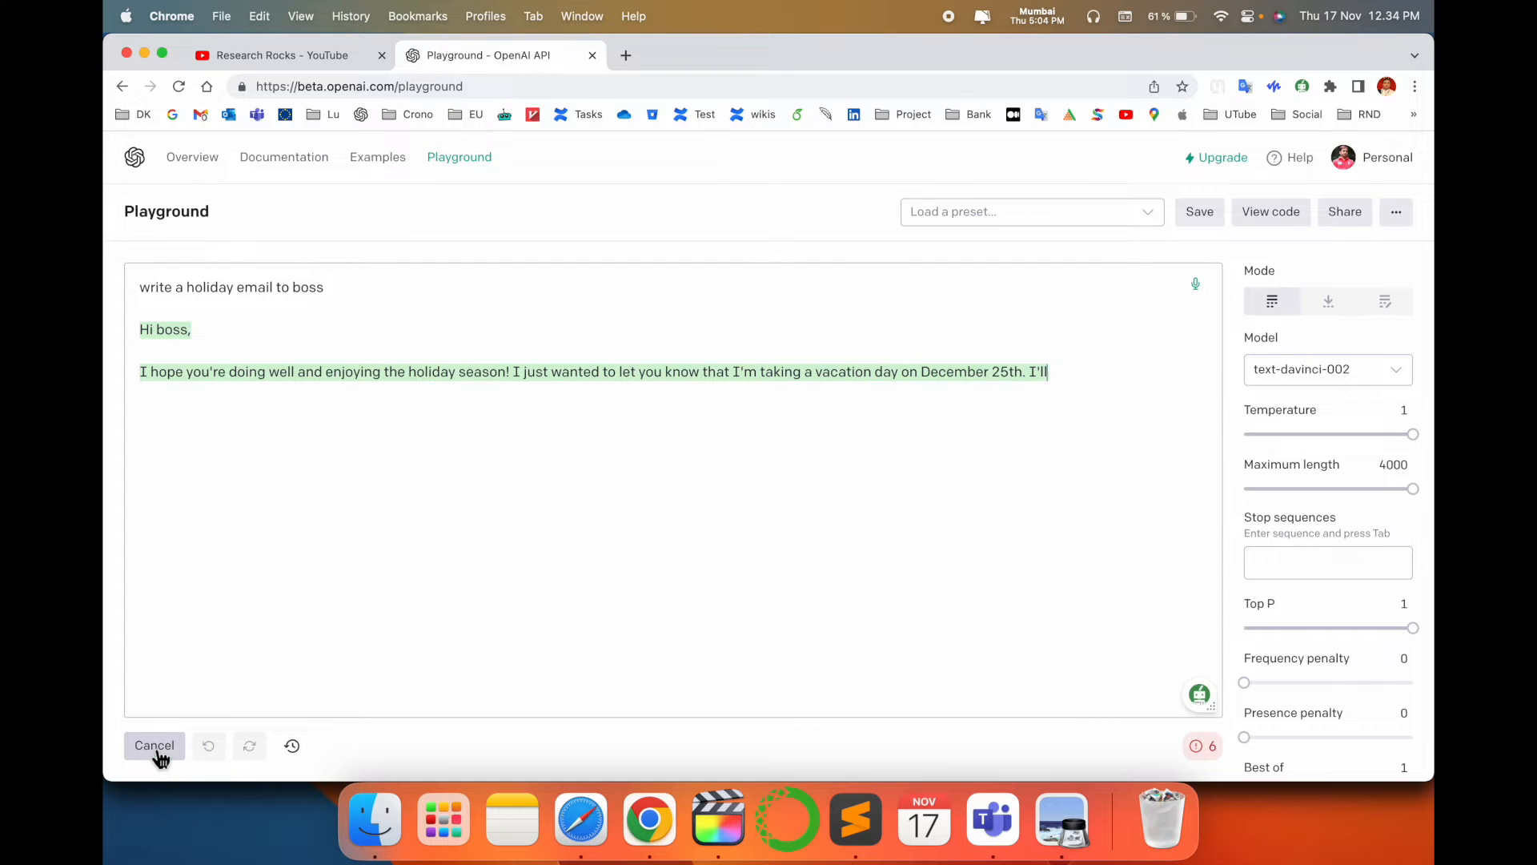
click(154, 745)
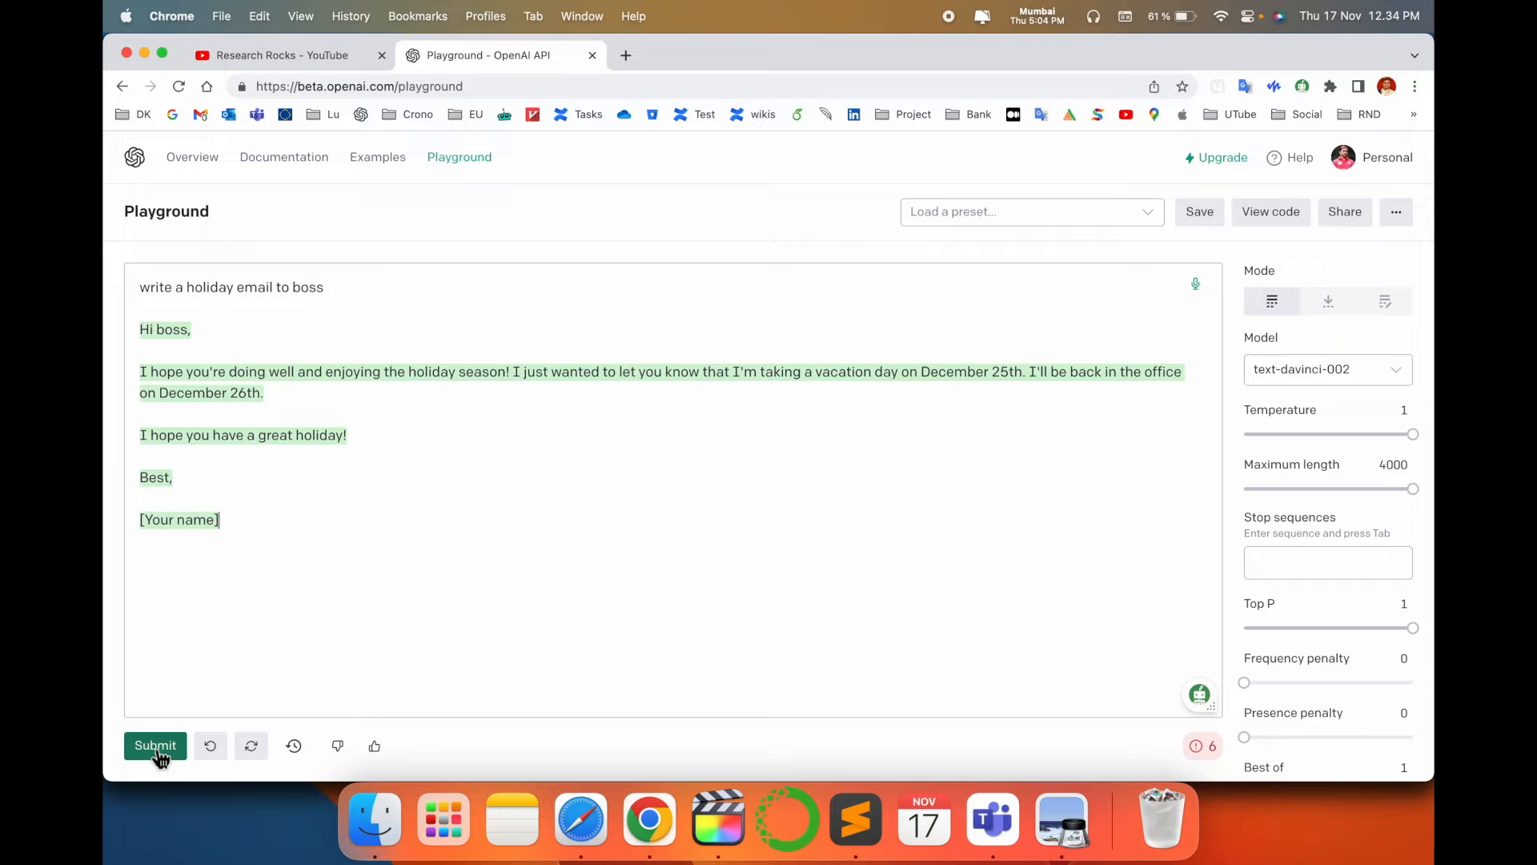
mouse_move(131, 767)
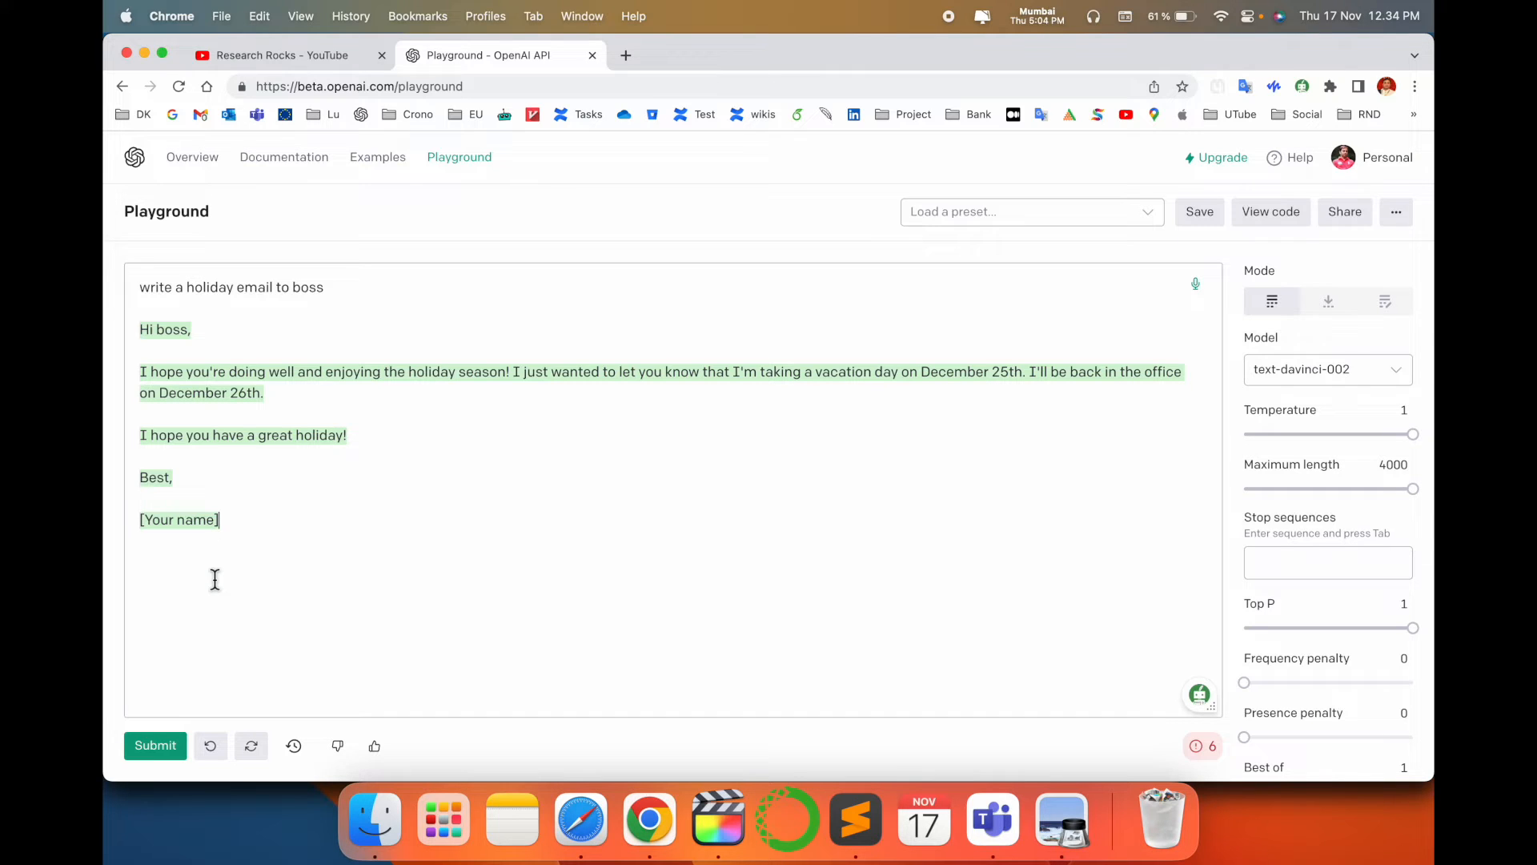
mouse_move(555, 180)
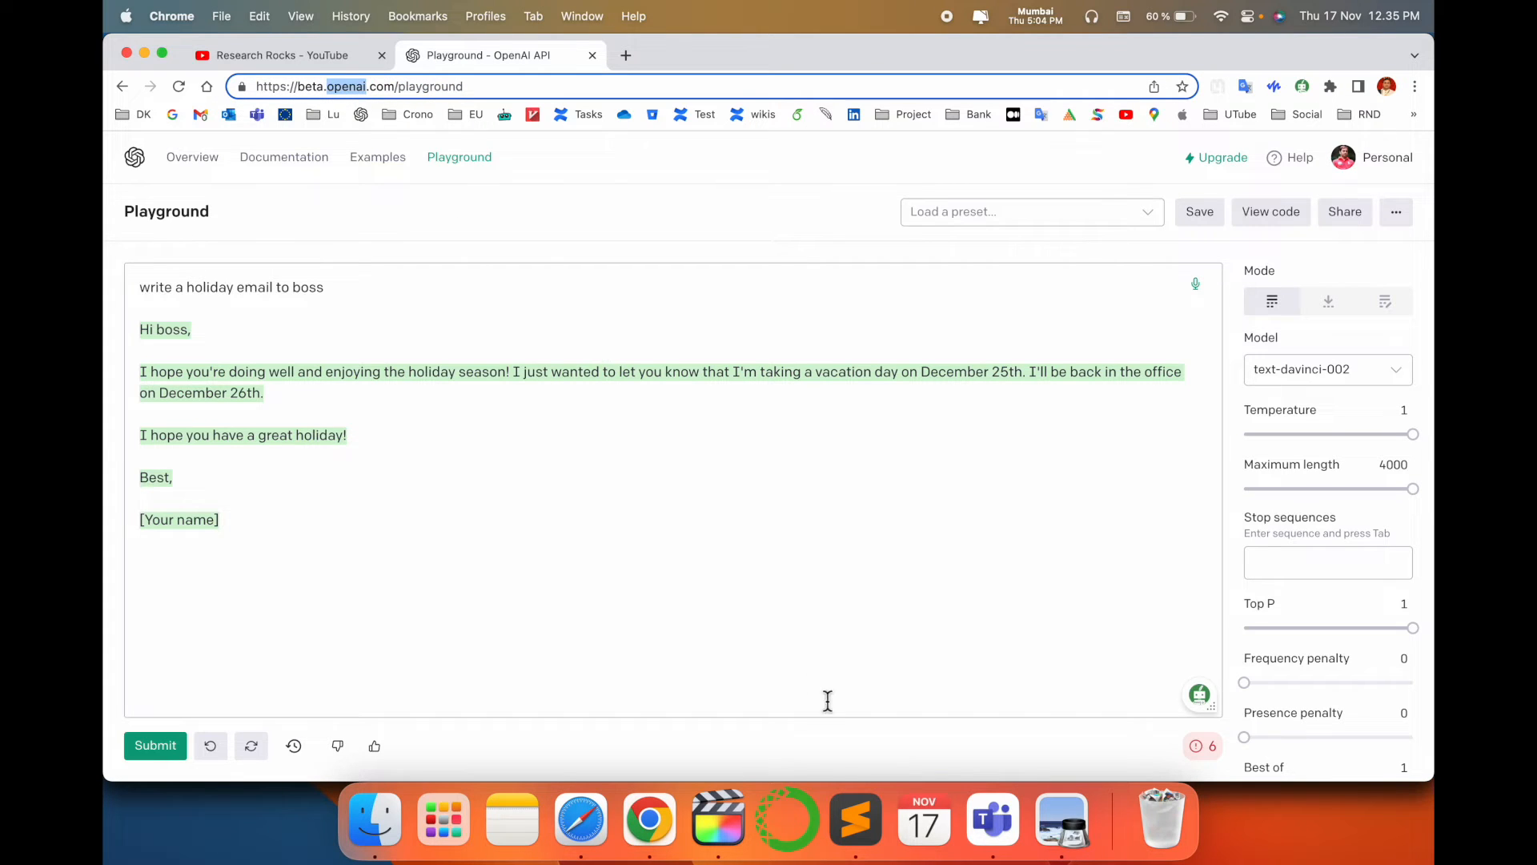
mouse_move(855, 818)
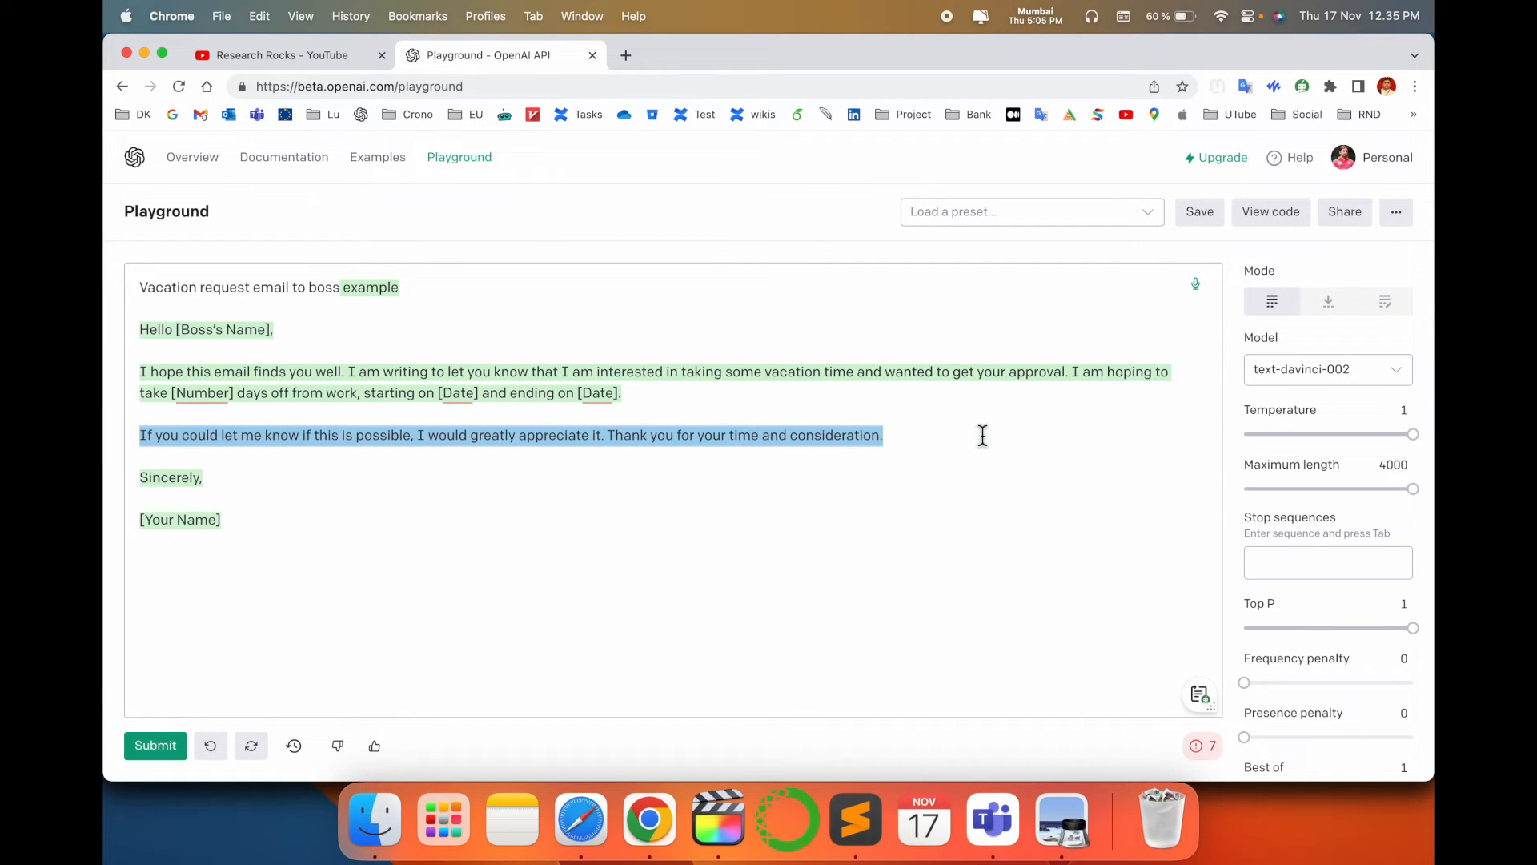
Step: Replace the prompt with 'love letter to my girlfriend'
text(love letter to my girlfriend)
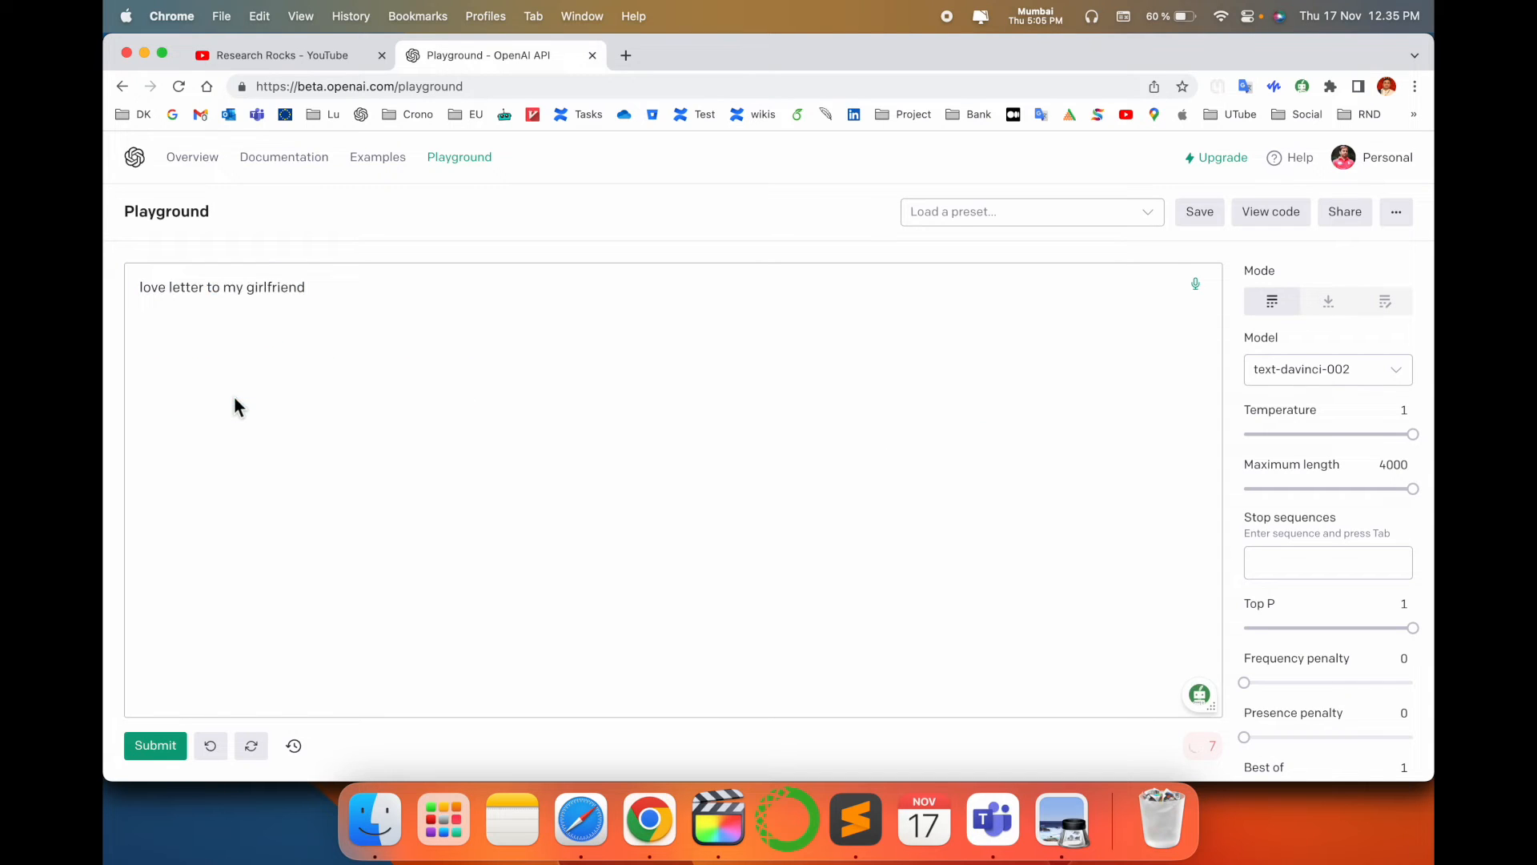
Step: Generate the love letter completion and inspect the word 'tumblr' in the prompt
click(153, 746)
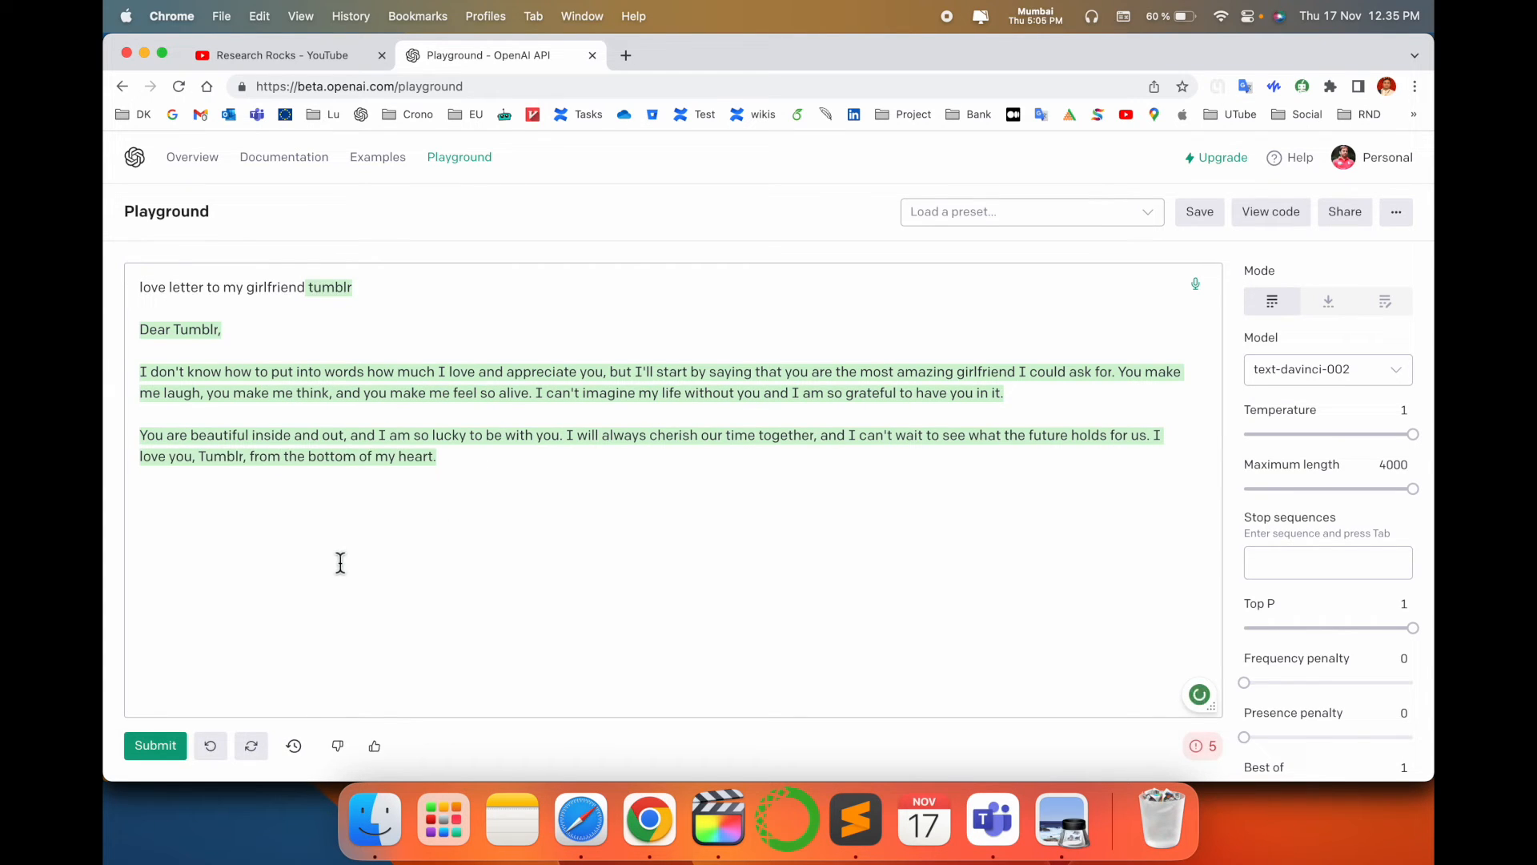
double_click(328, 286)
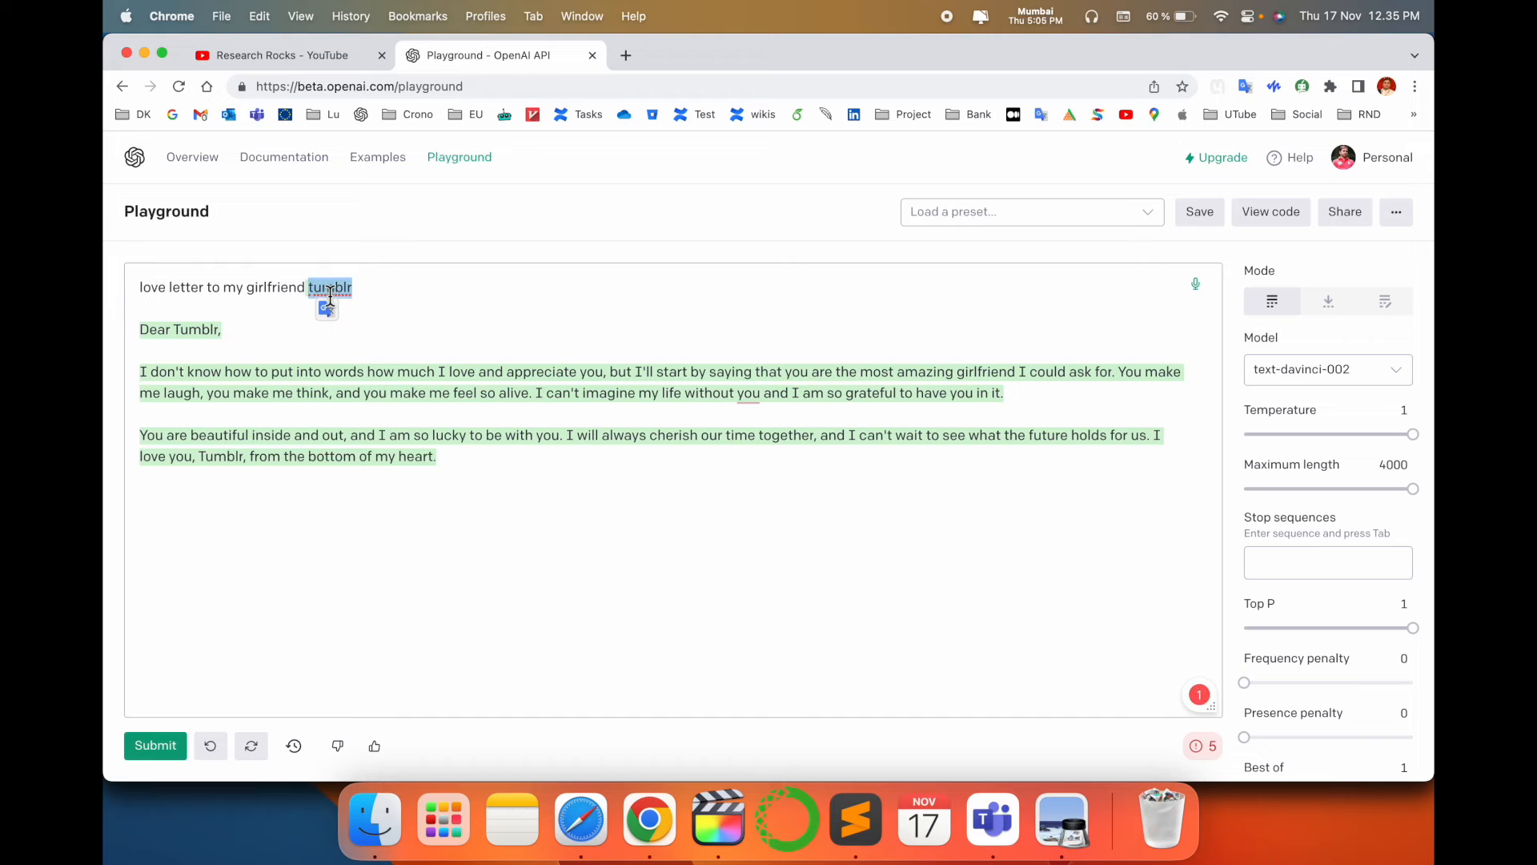
click(470, 480)
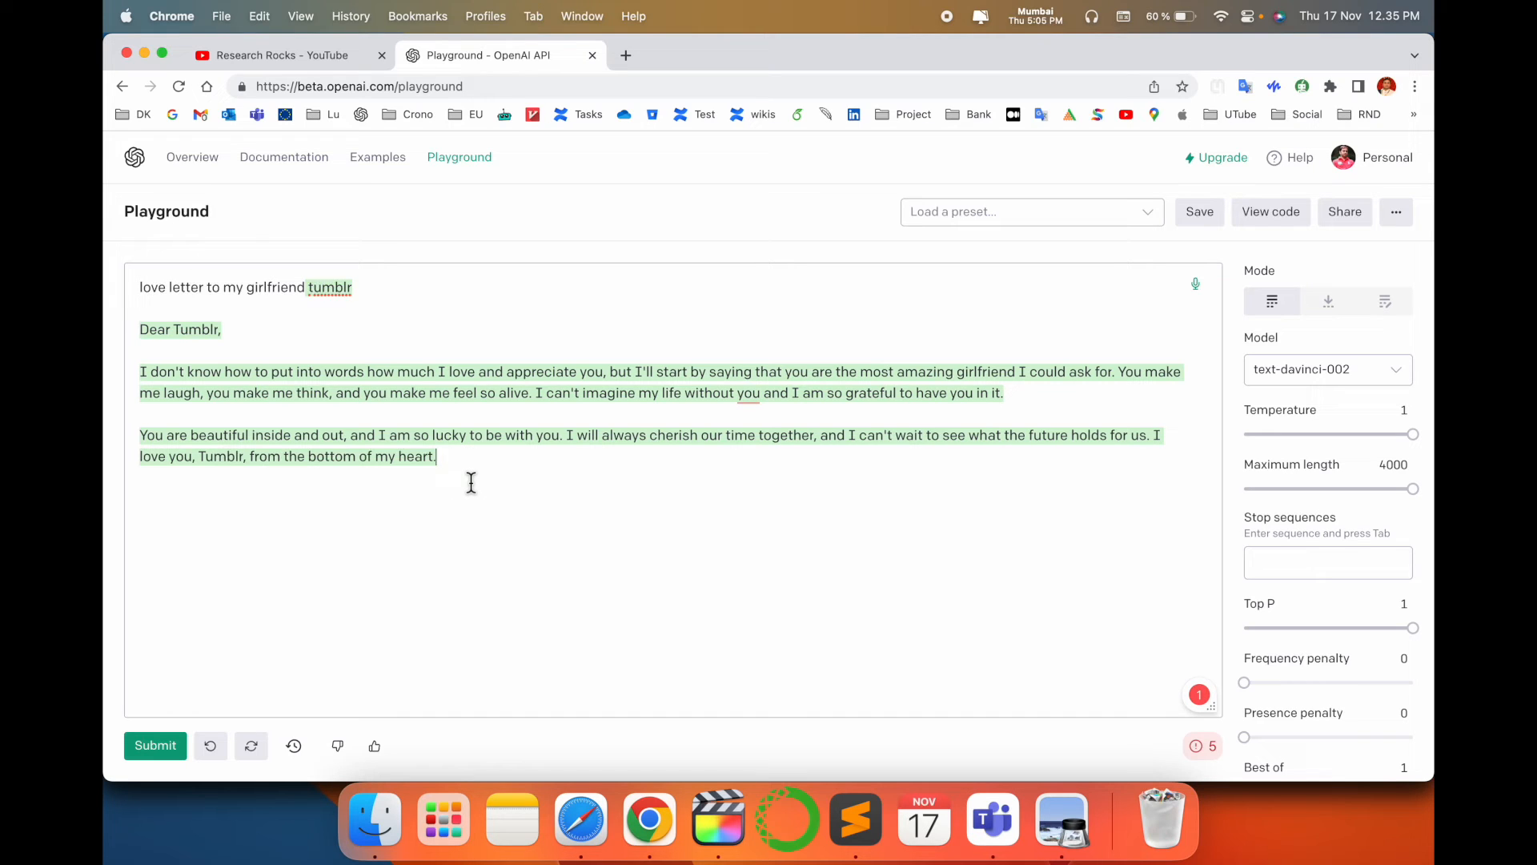
mouse_move(260, 468)
text(write email to friend)
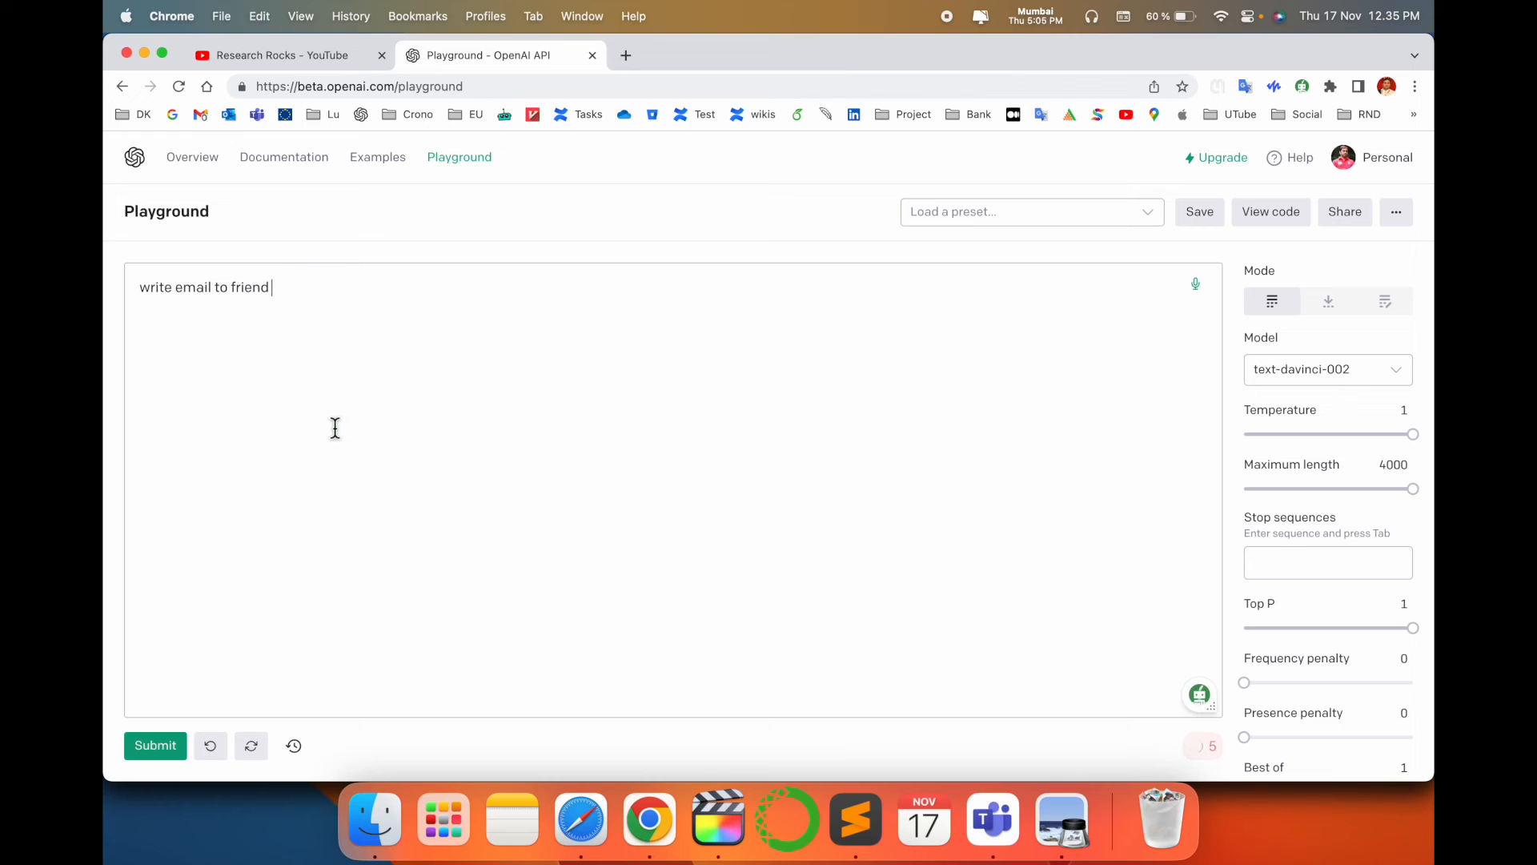
Step: Submit the 'write email to friend' prompt to start generating
click(153, 745)
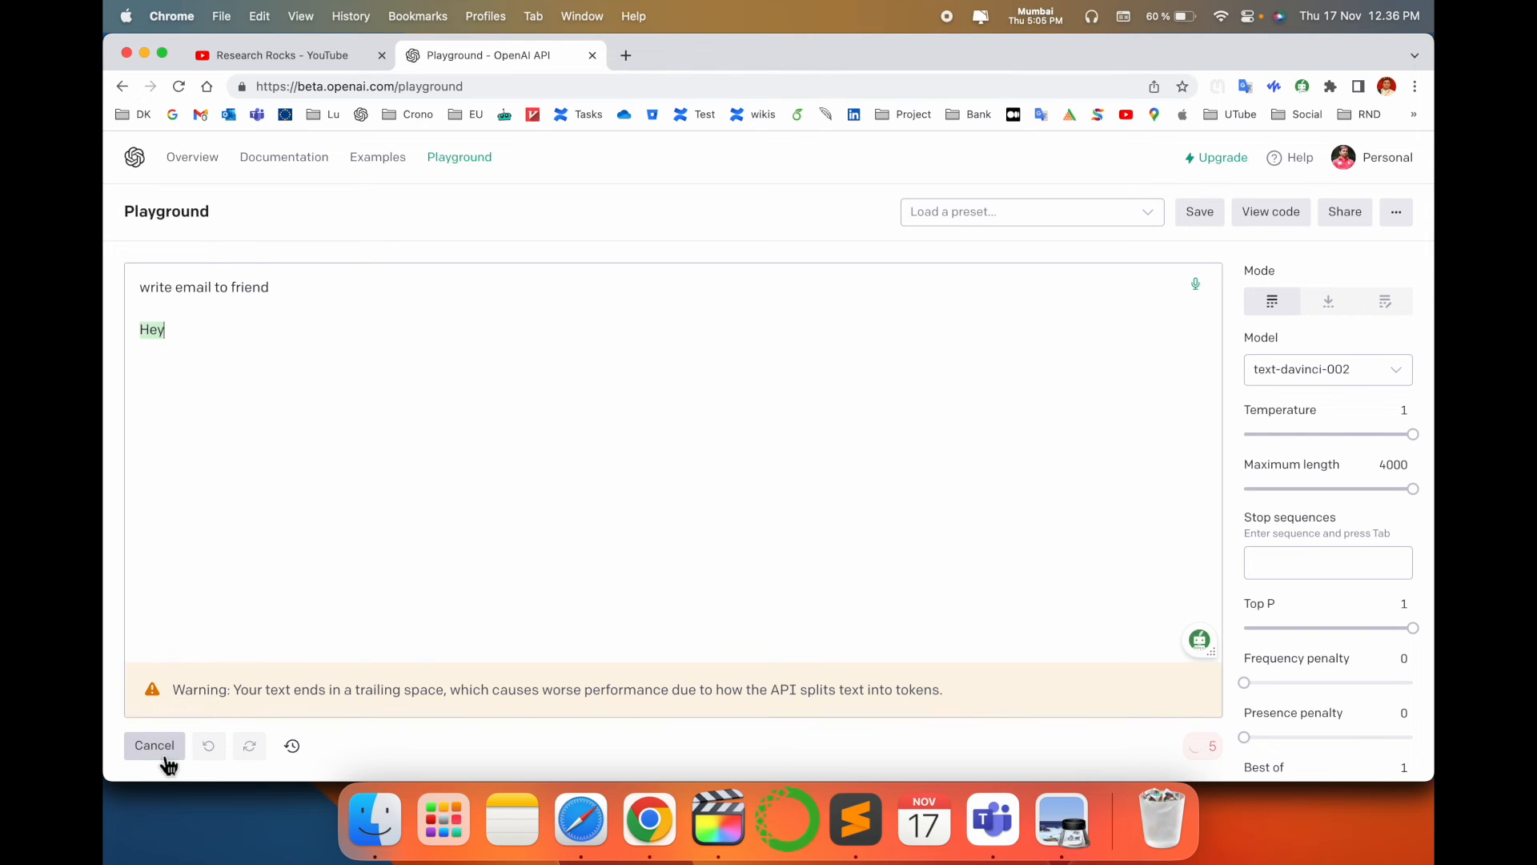